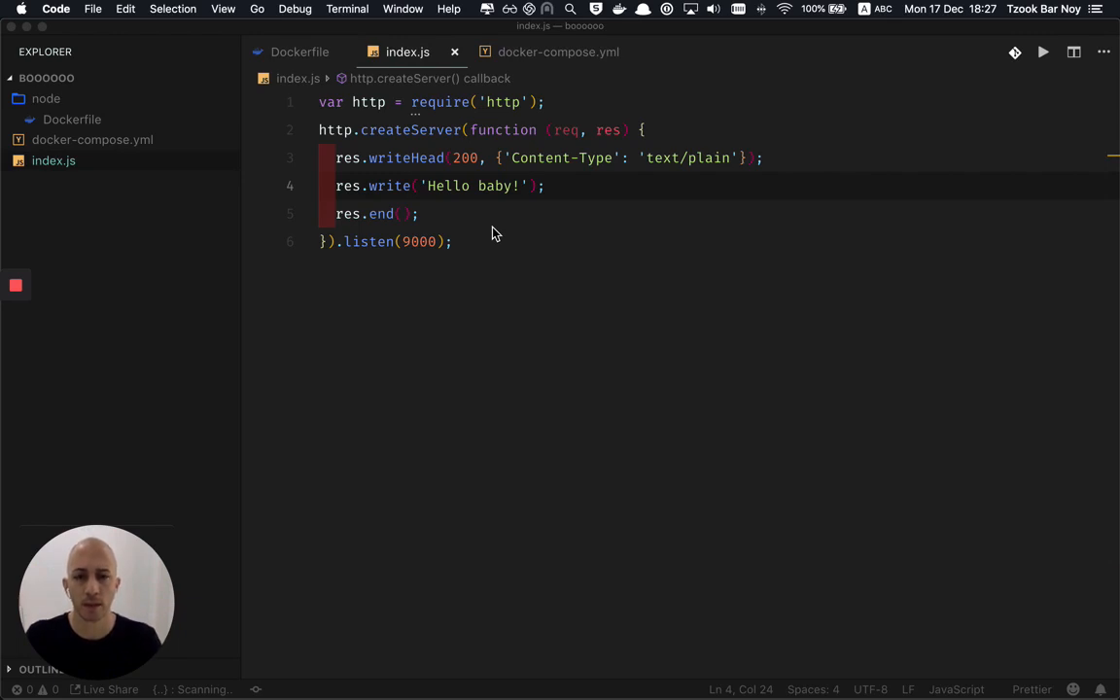
mouse_move(546, 226)
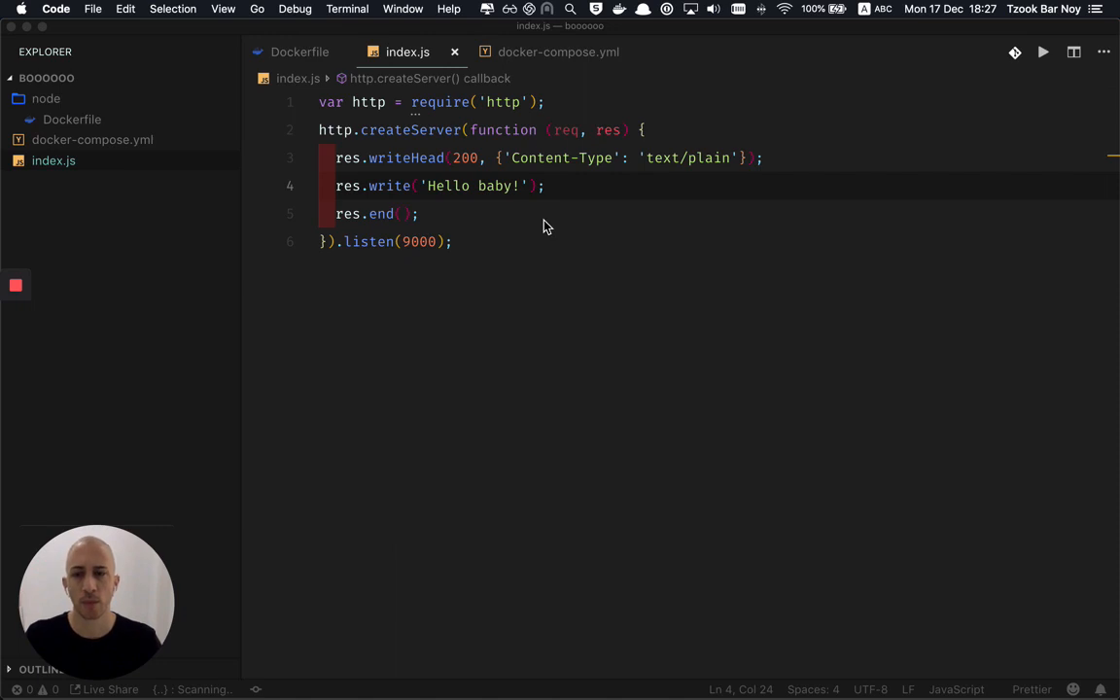
mouse_move(561, 221)
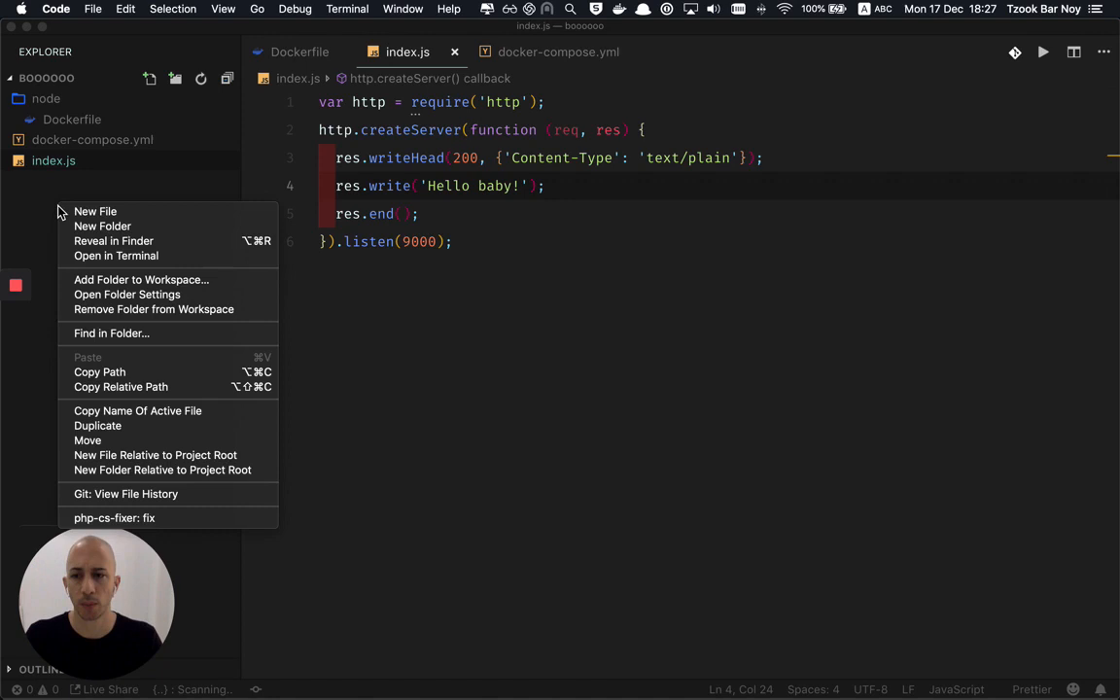
mouse_move(102, 226)
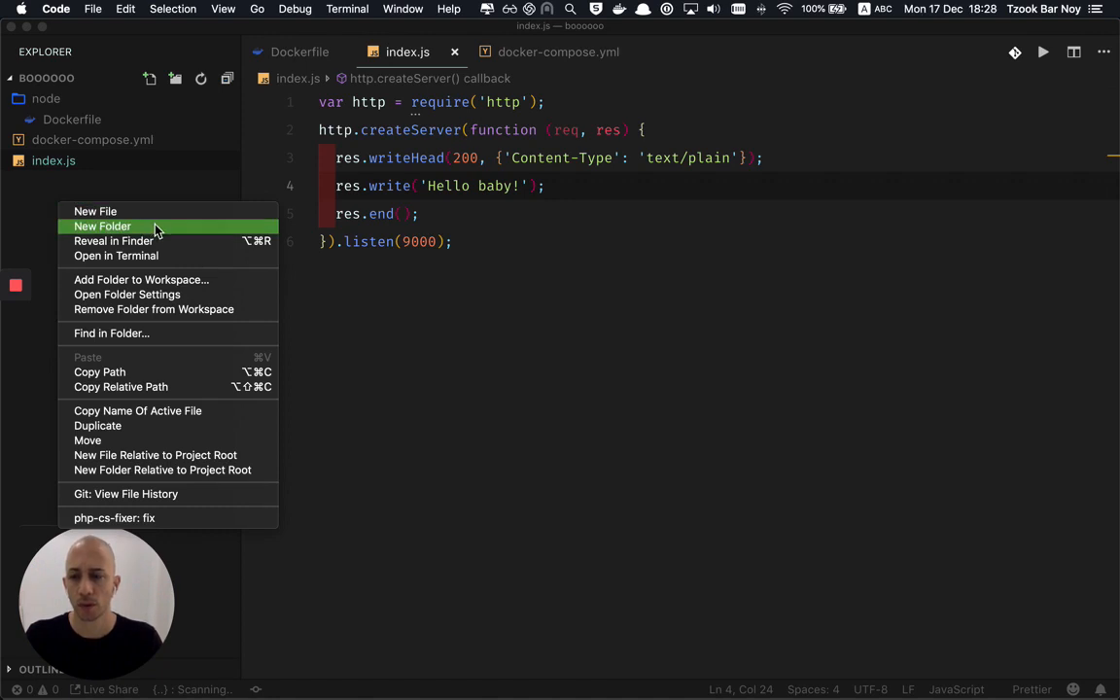
Step: Create a new folder named docker at the project root
click(102, 225)
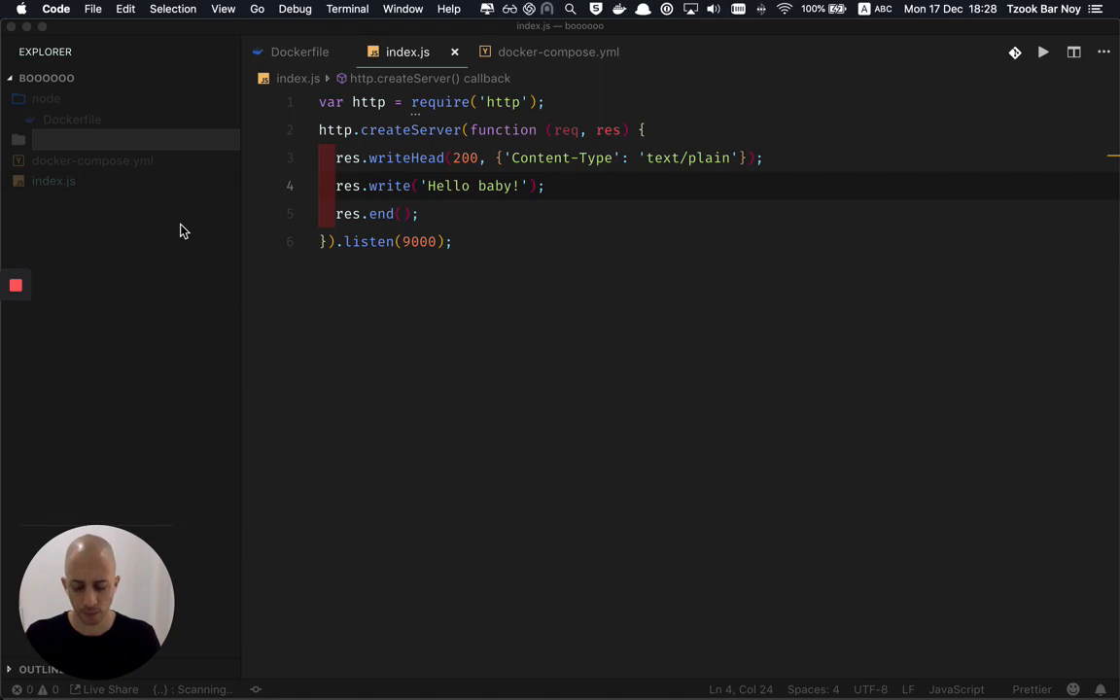
mouse_move(220, 242)
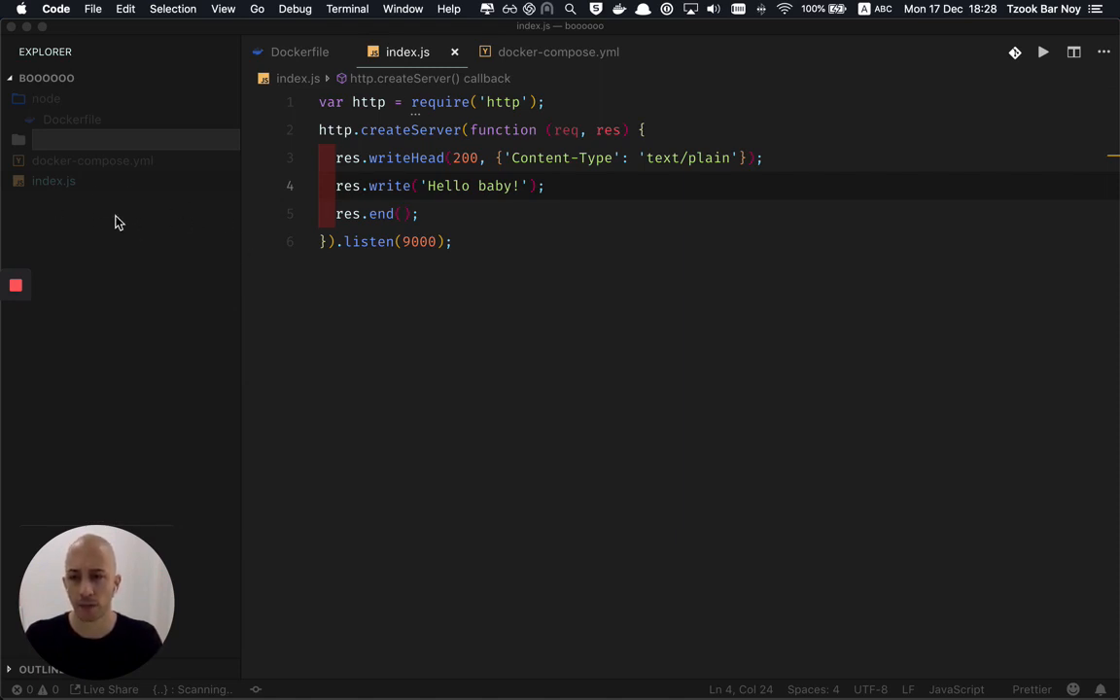
mouse_move(150, 180)
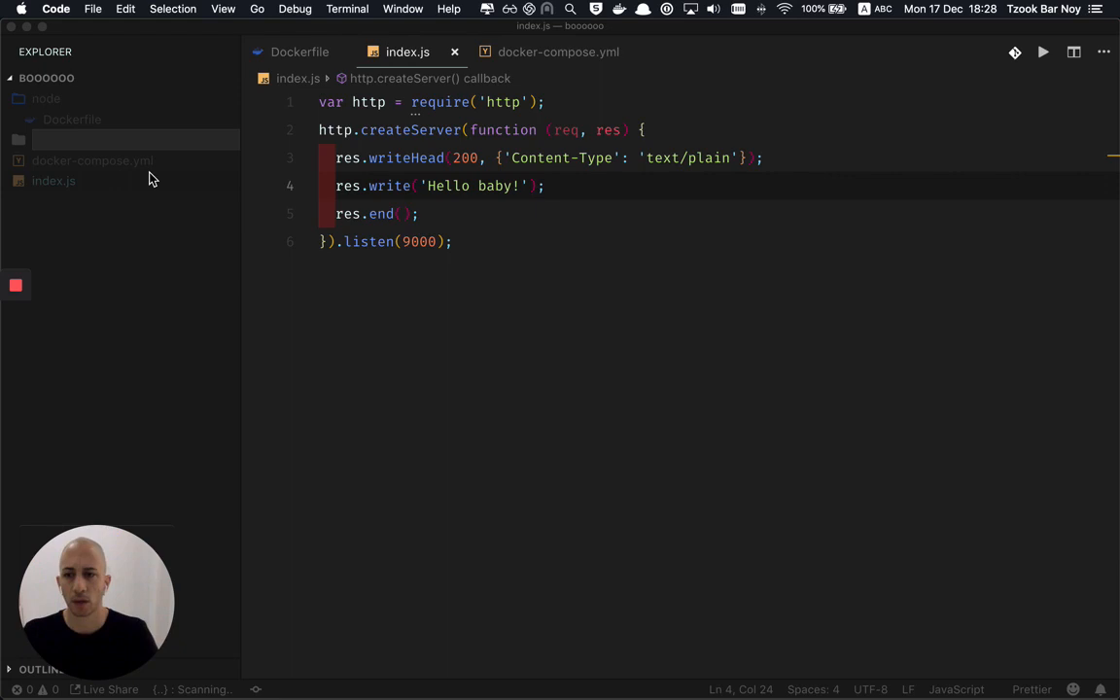
mouse_move(136, 172)
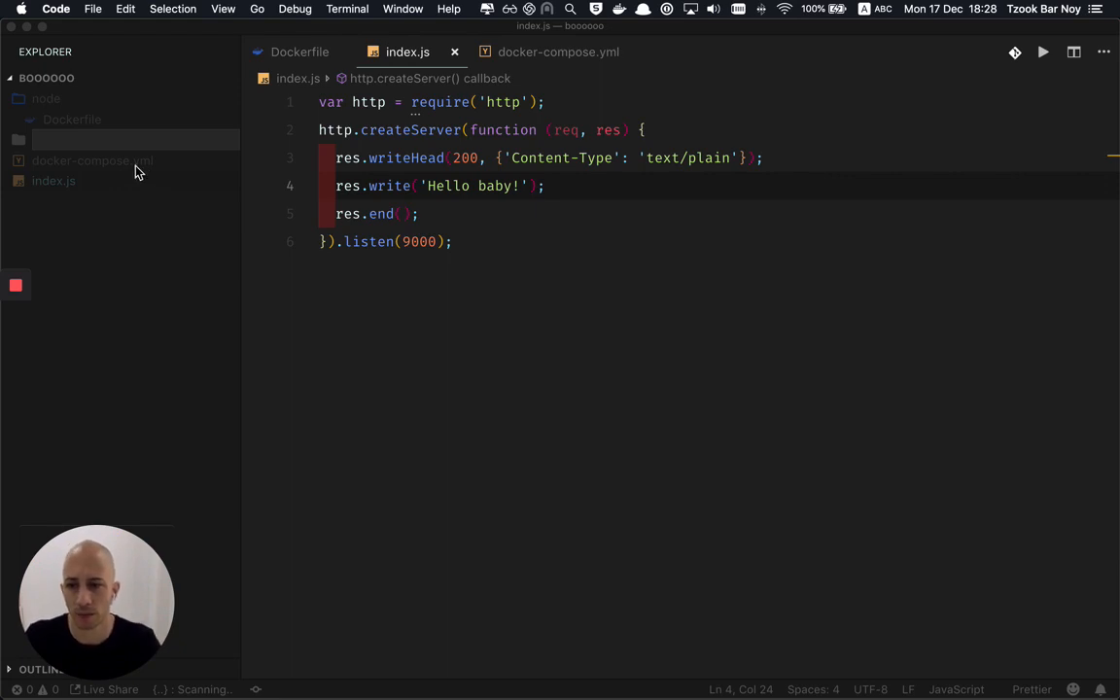
text(d)
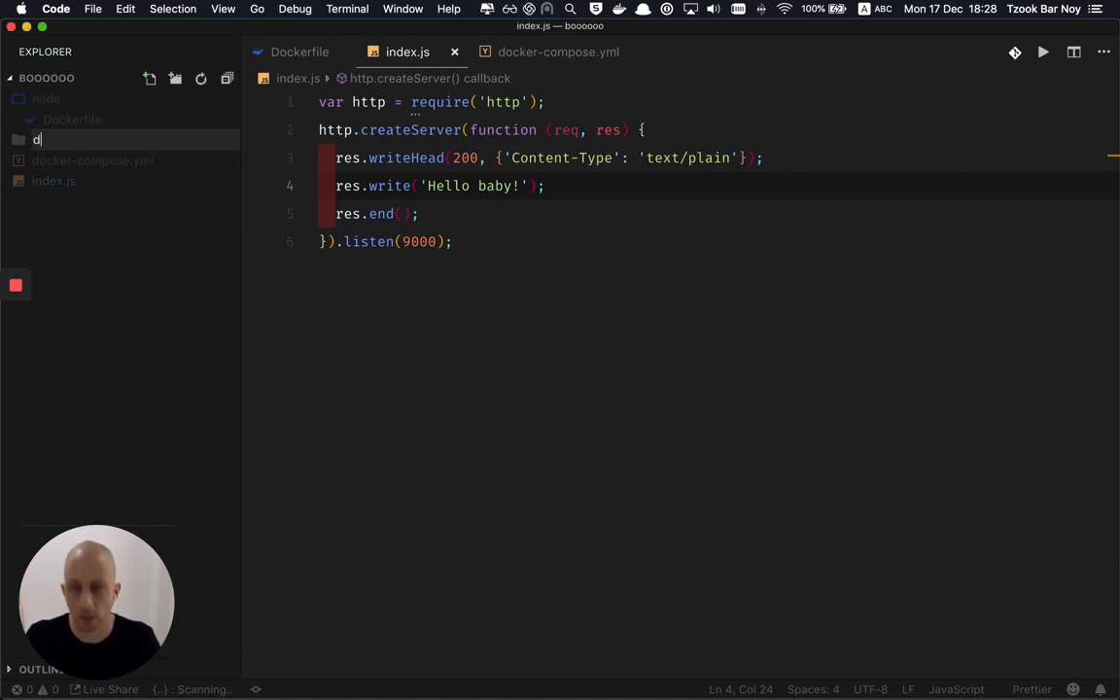
text(ocker)
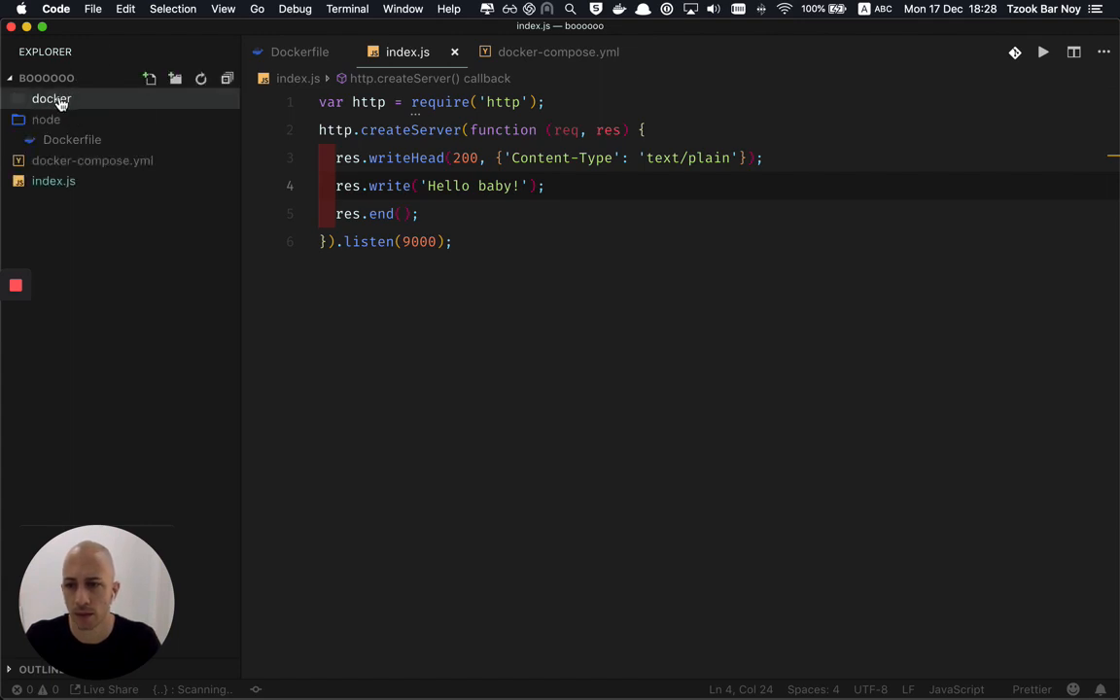
mouse_move(58, 102)
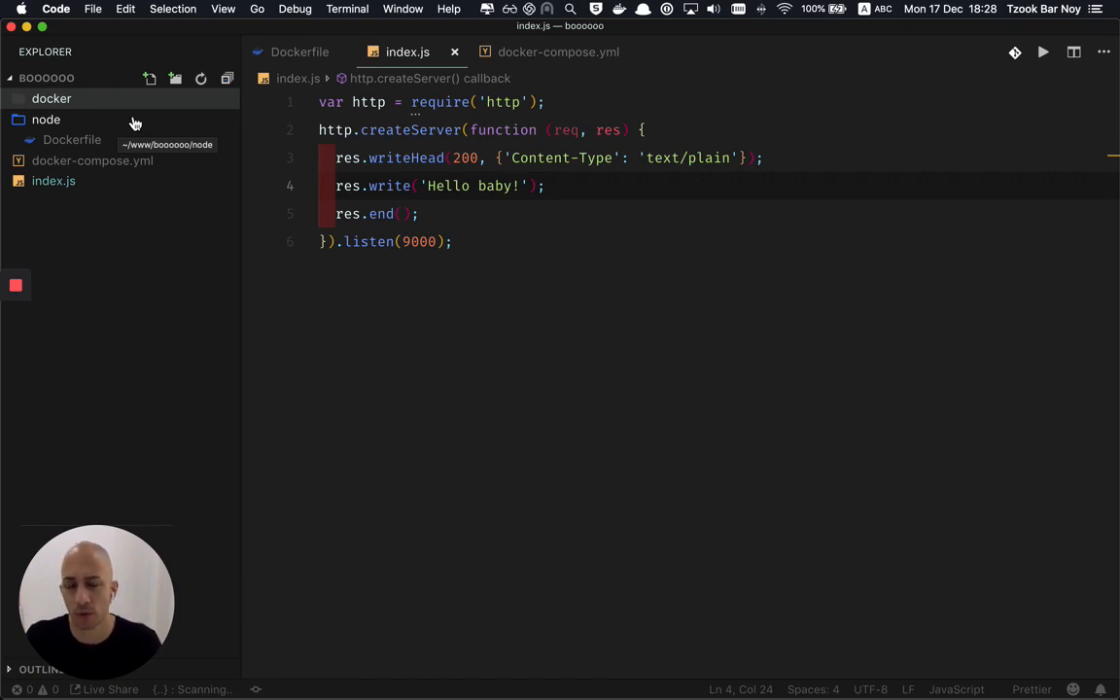
mouse_move(105, 113)
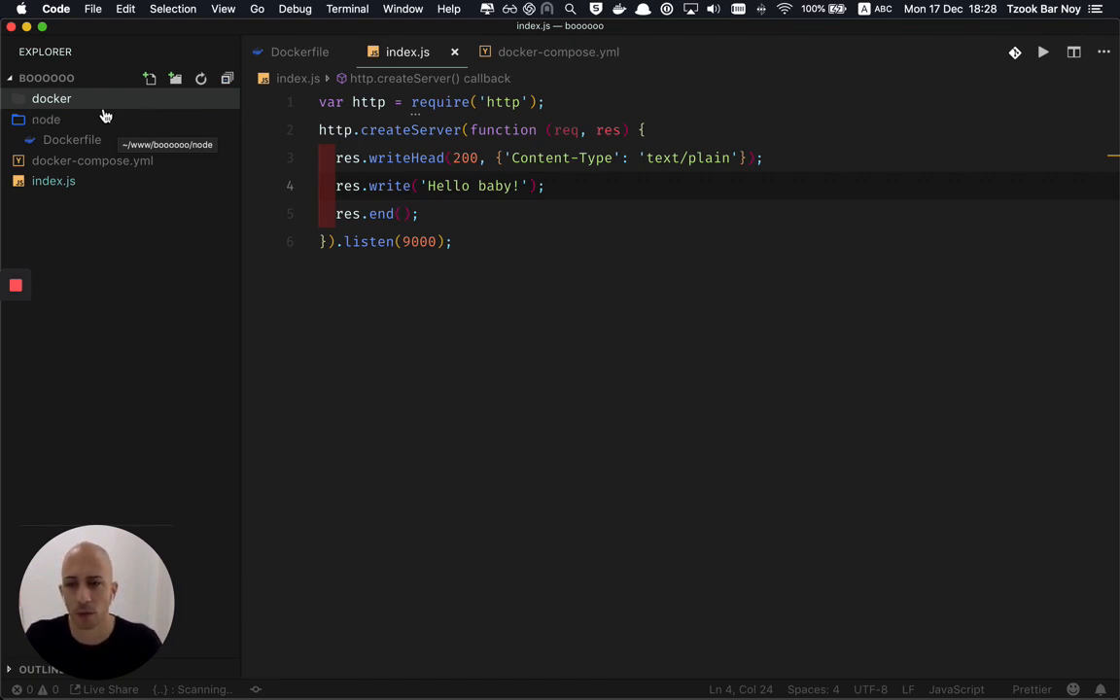
mouse_move(143, 107)
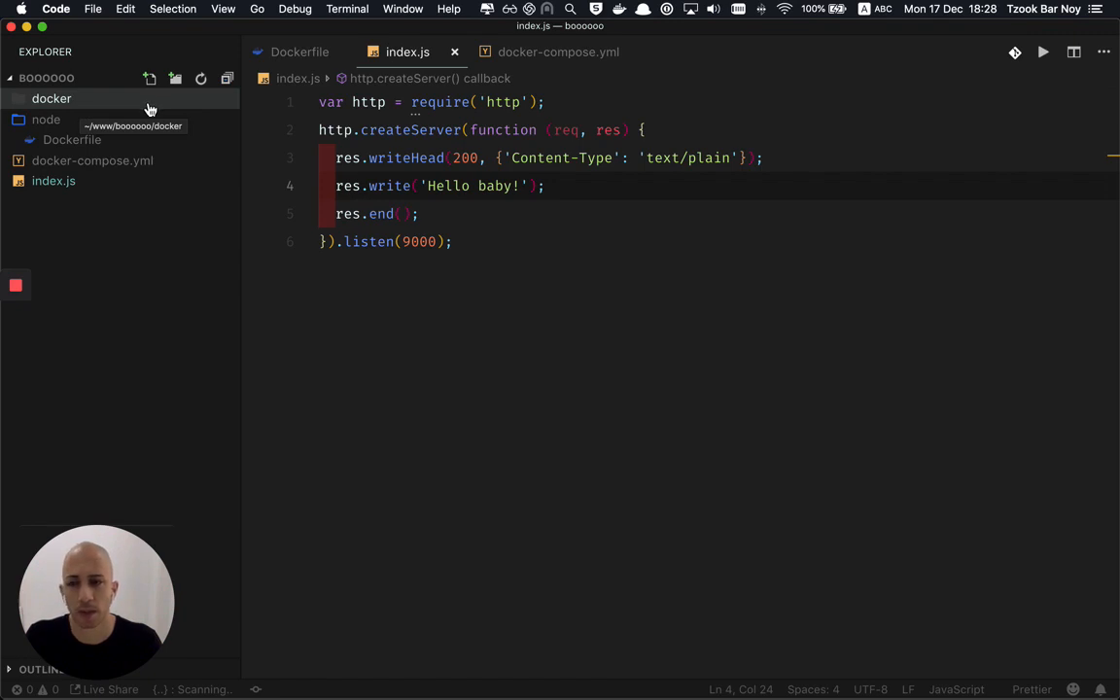
mouse_move(110, 115)
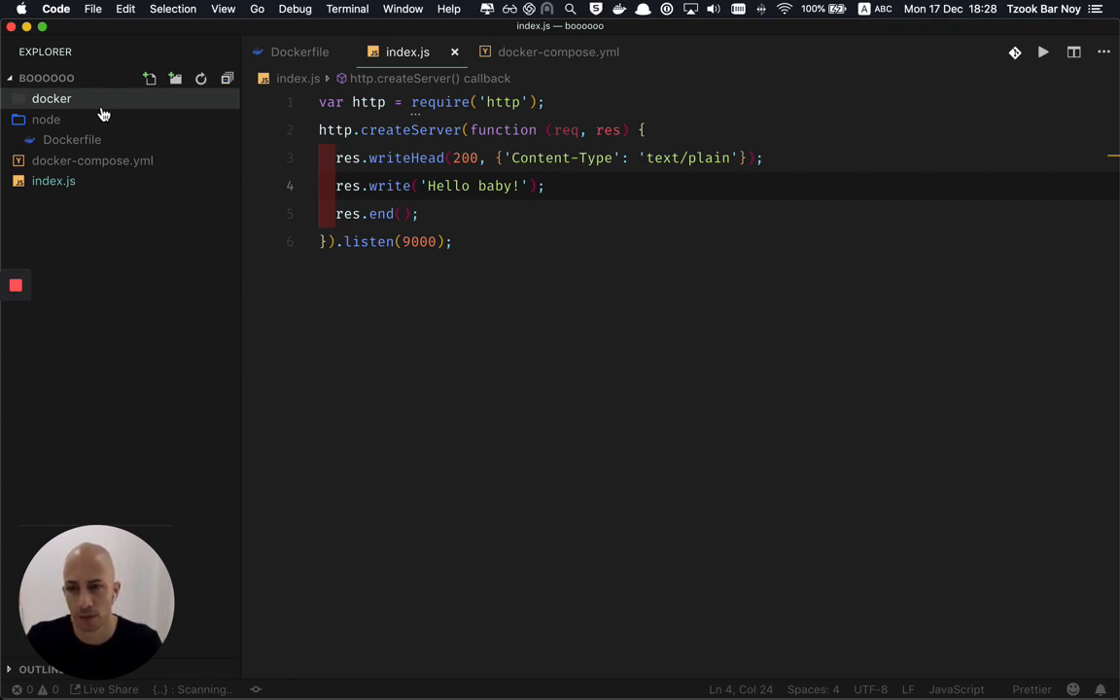
mouse_move(478, 89)
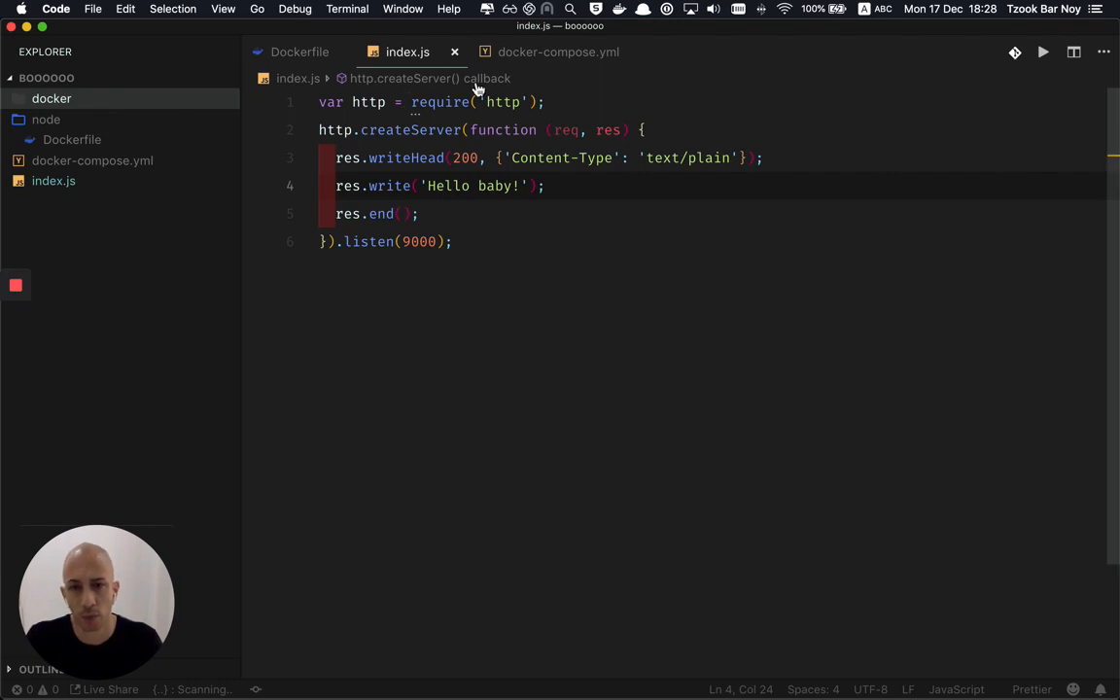
Step: Review docker-compose.yml, node/Dockerfile and index.js without changing them
click(549, 51)
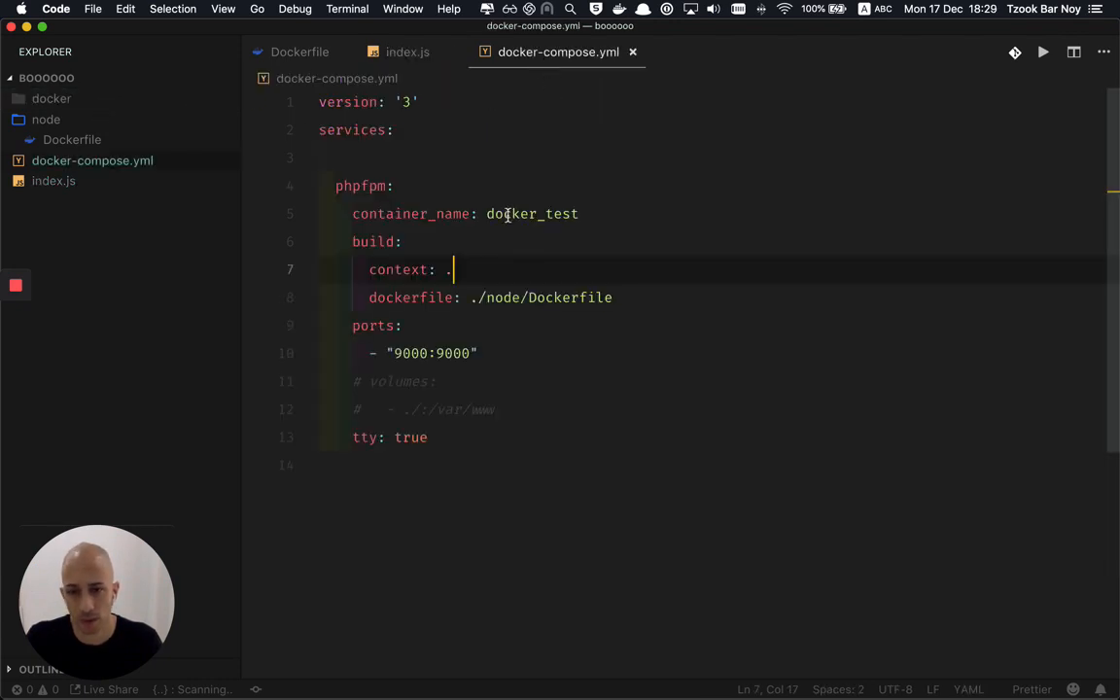
click(298, 51)
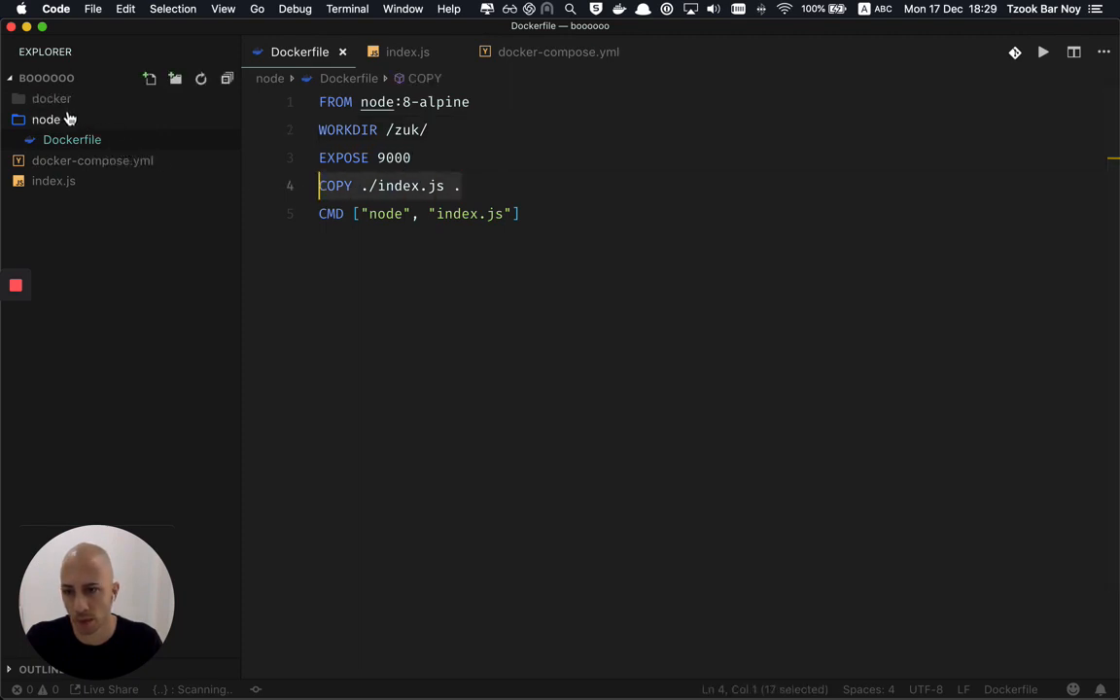
click(45, 119)
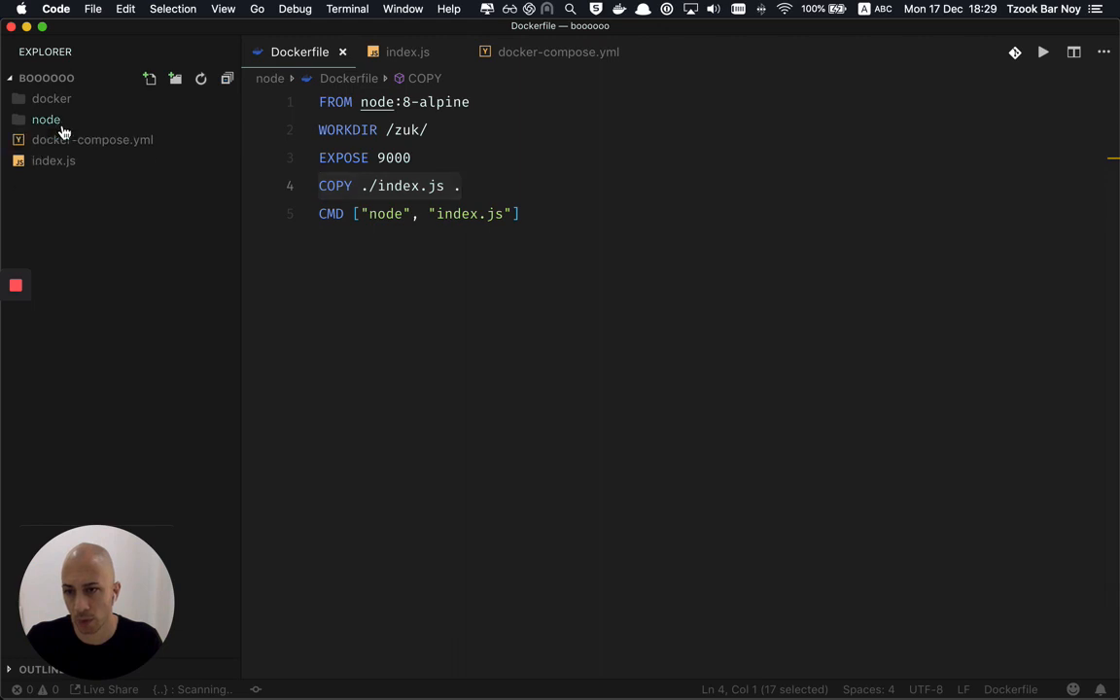
click(45, 119)
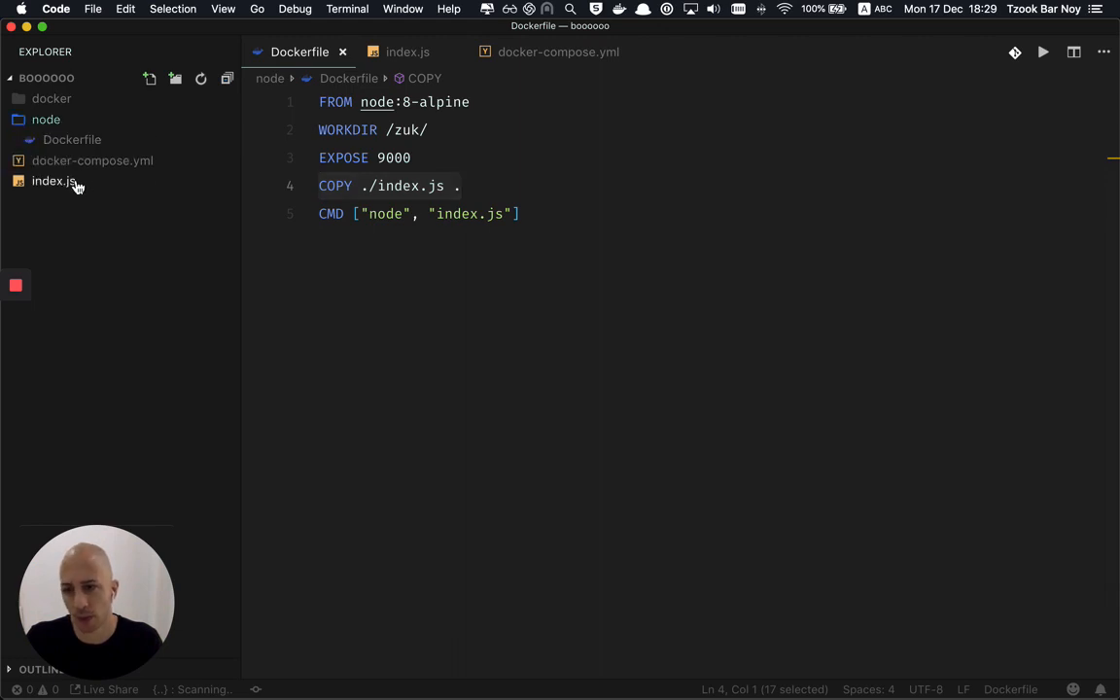
click(54, 181)
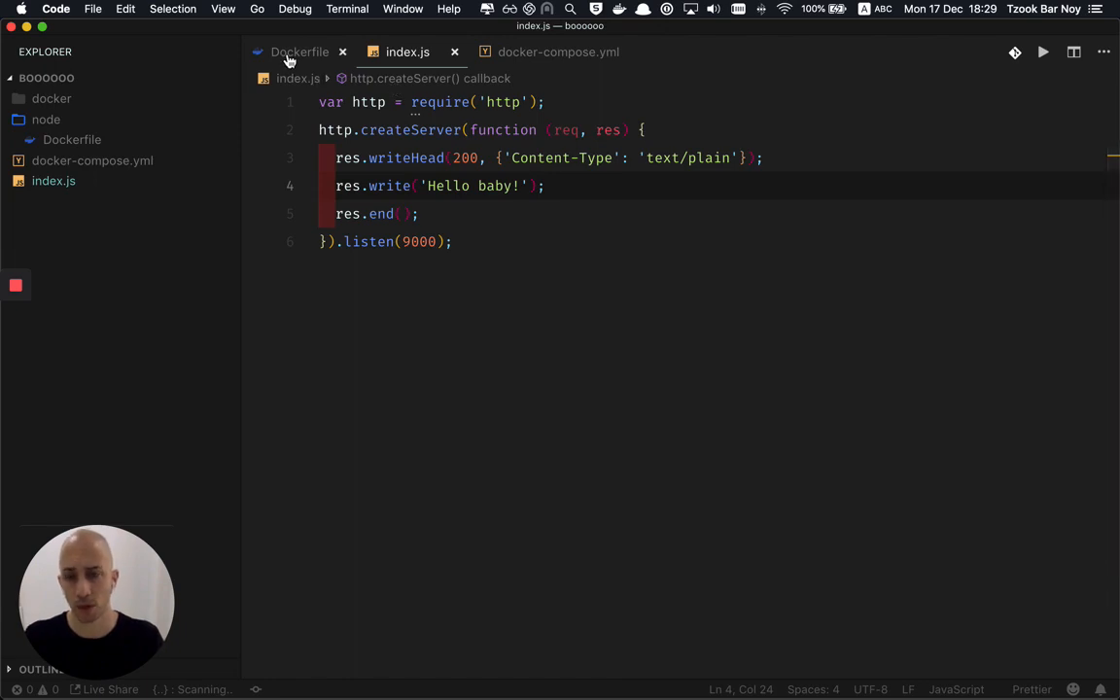
click(299, 52)
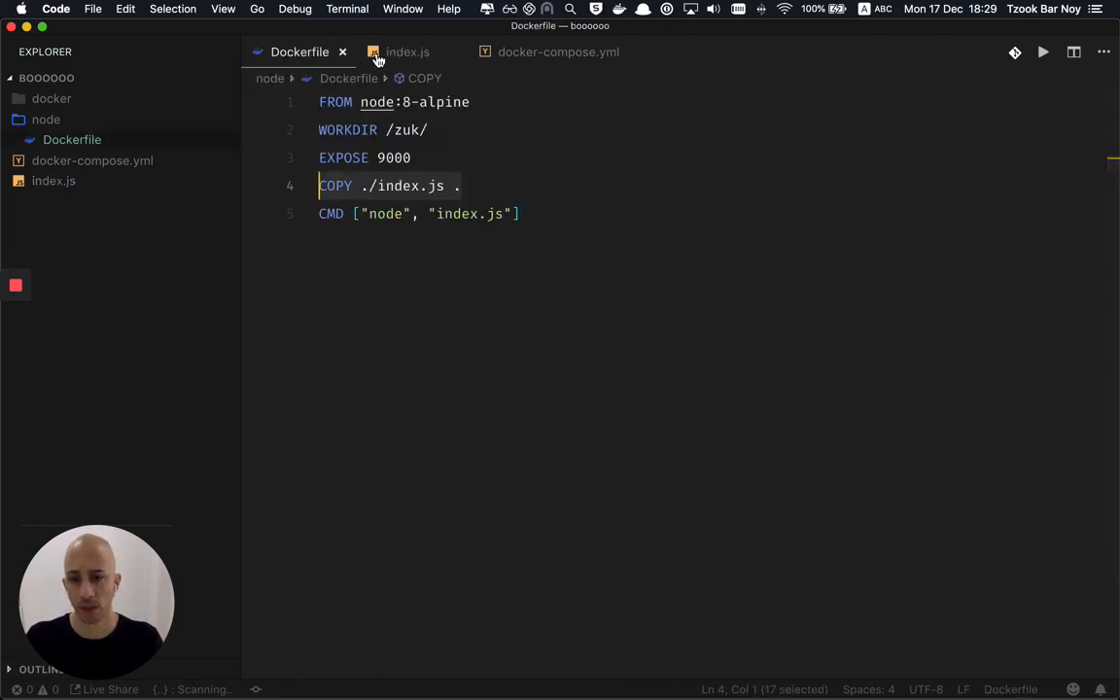
click(557, 52)
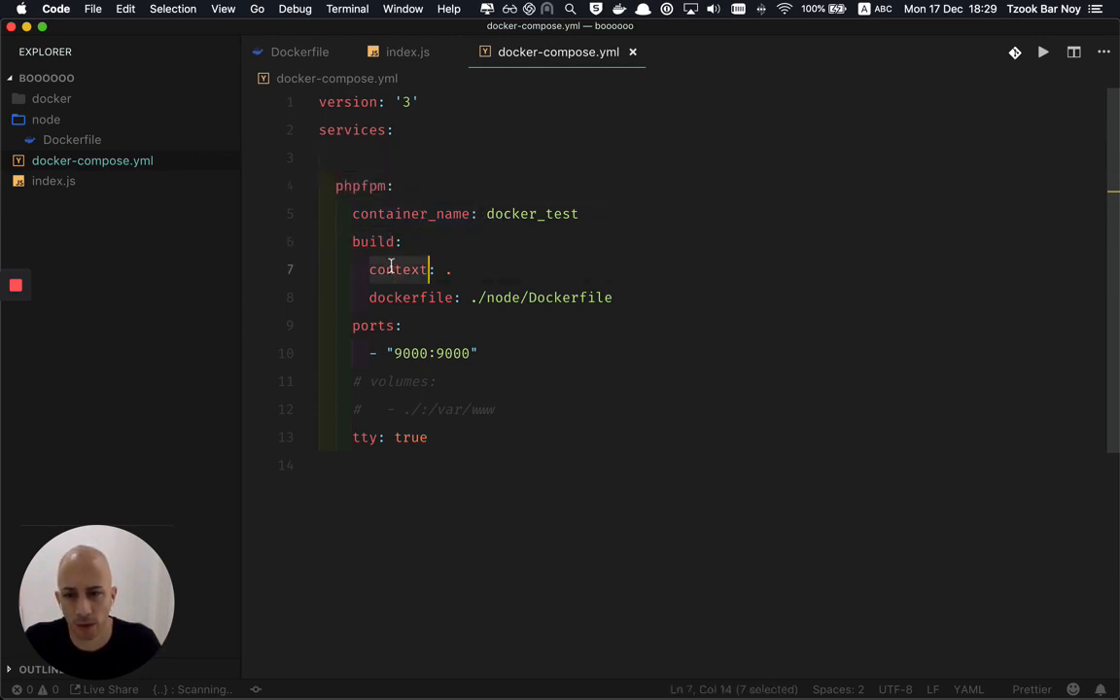
mouse_move(94, 189)
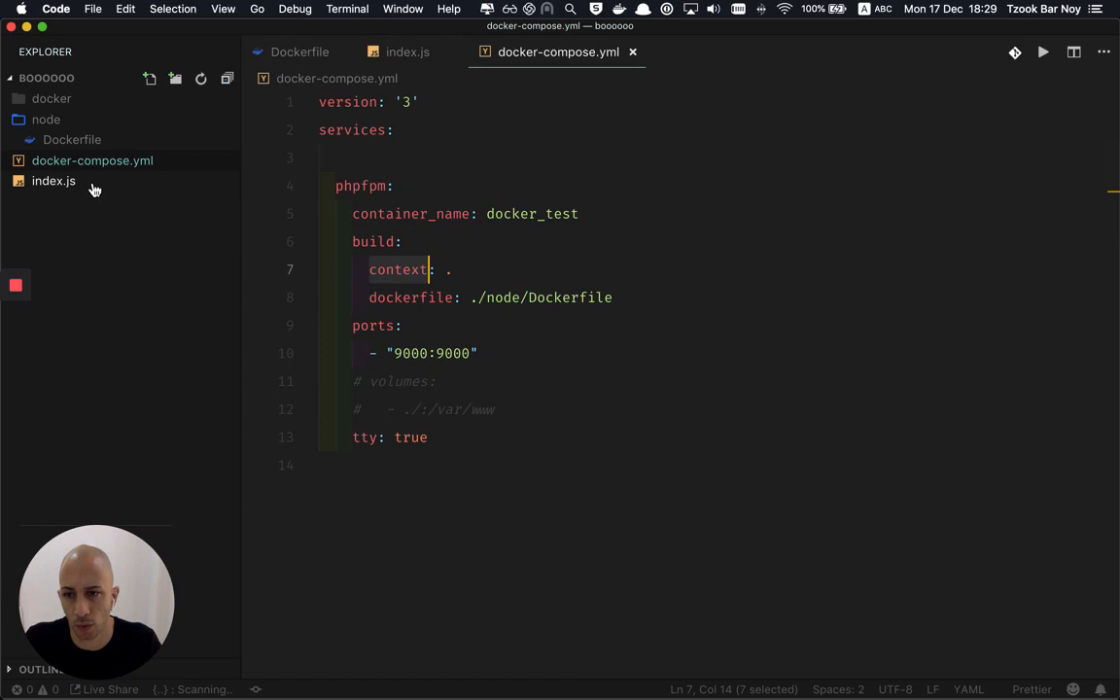
mouse_move(59, 175)
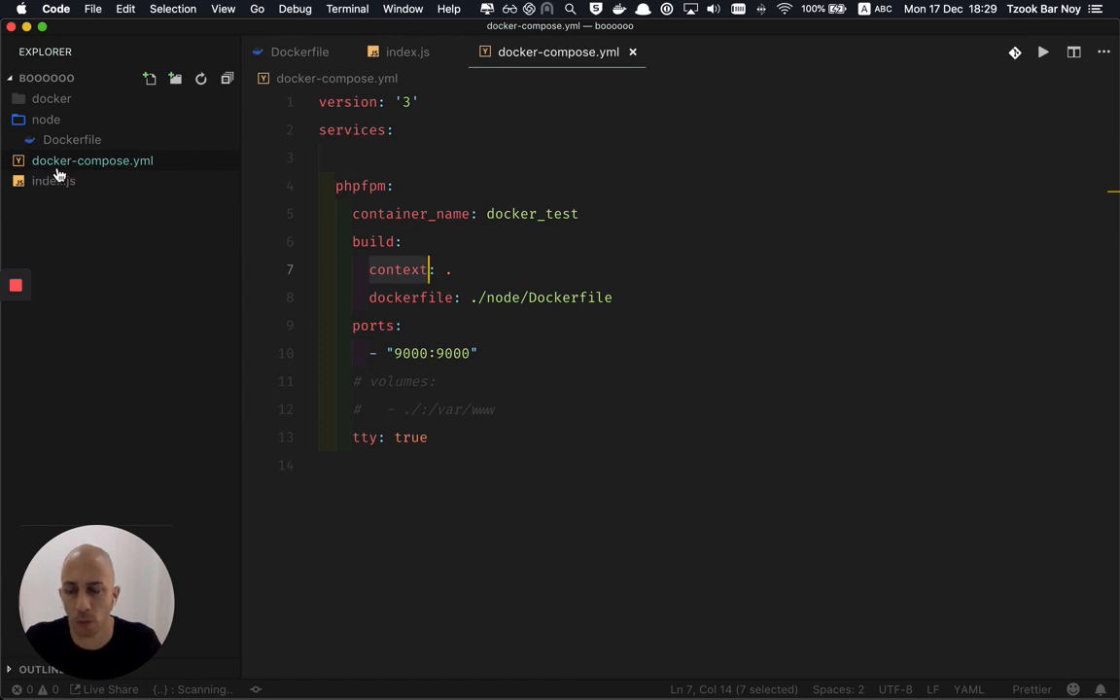
click(416, 298)
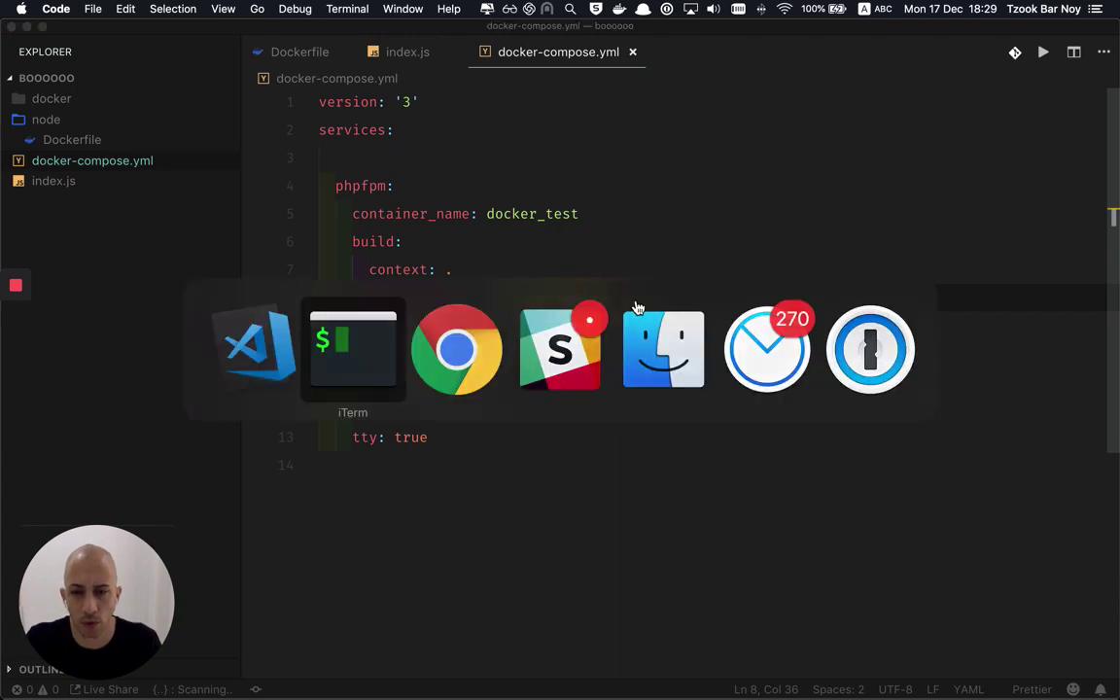
Step: Switch to the iTerm2 shell and inspect the earlier docker build command
click(353, 348)
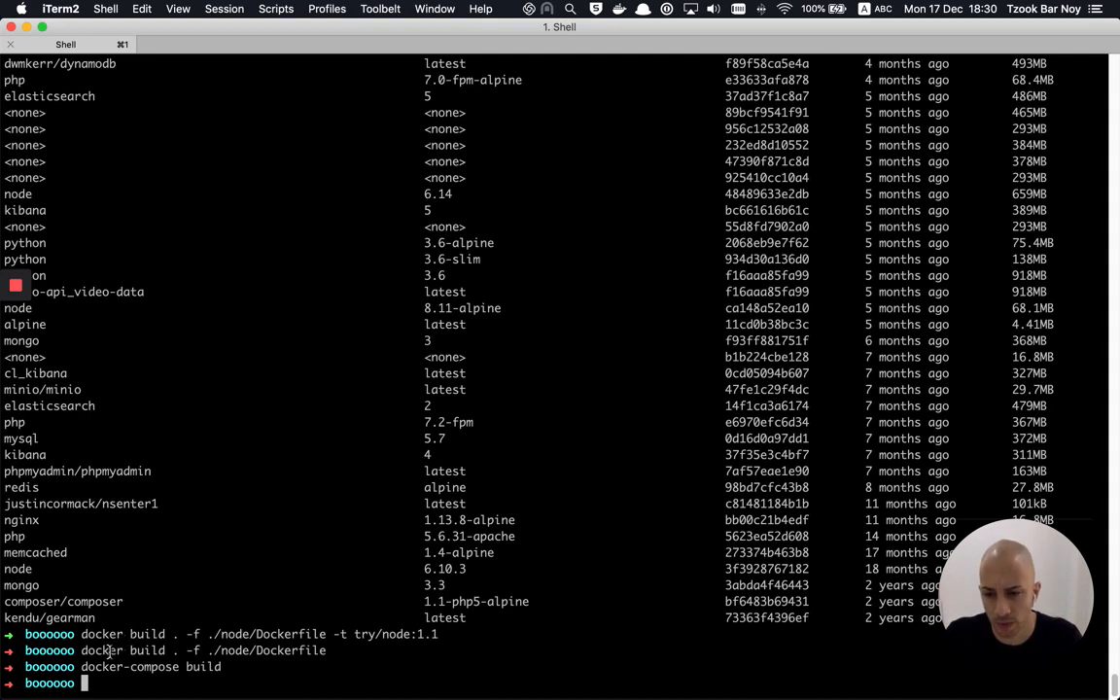
double_click(142, 652)
text(ls)
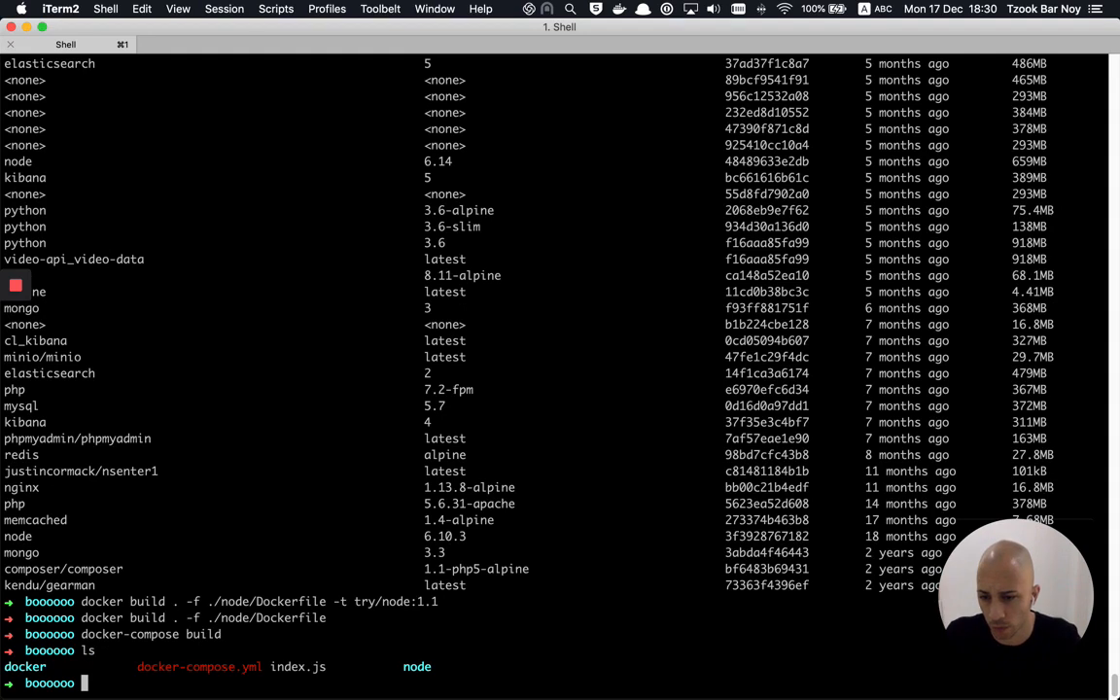
Step: Highlight the Dockerfile path and options in the earlier docker build command
double_click(286, 667)
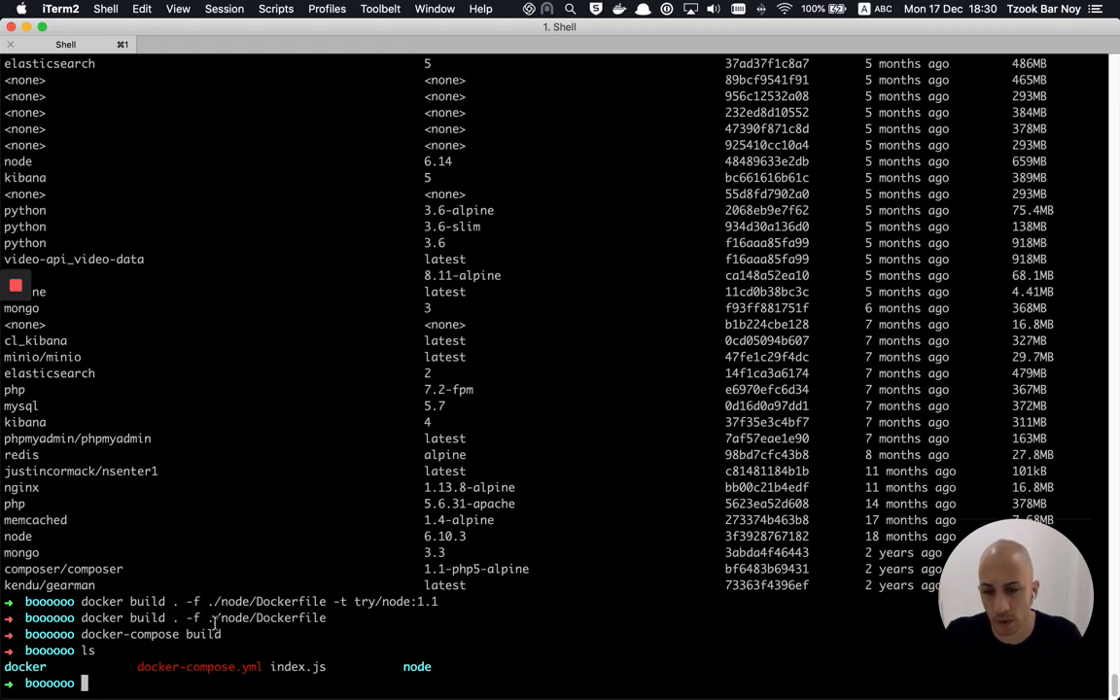
double_click(233, 618)
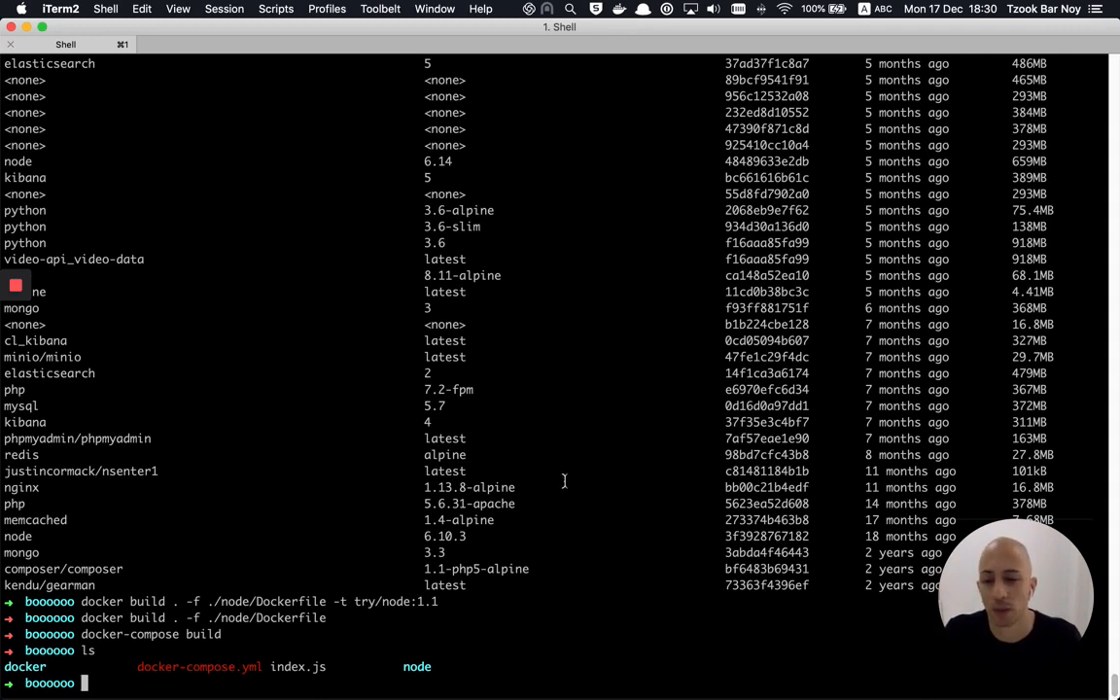
mouse_move(847, 289)
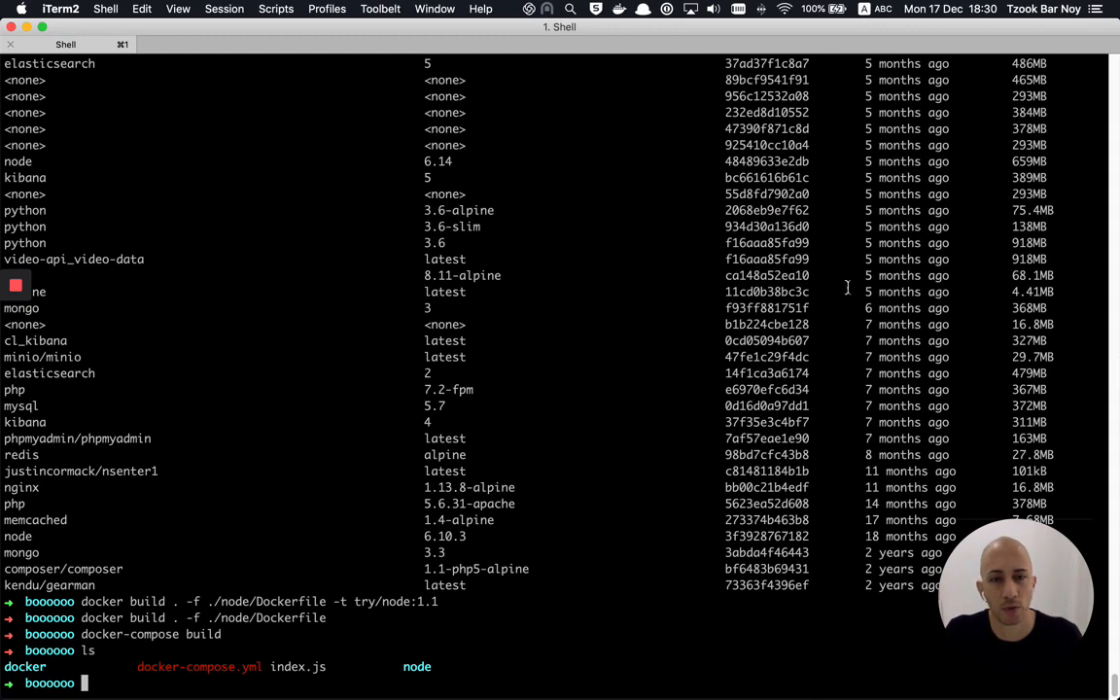
mouse_move(980, 449)
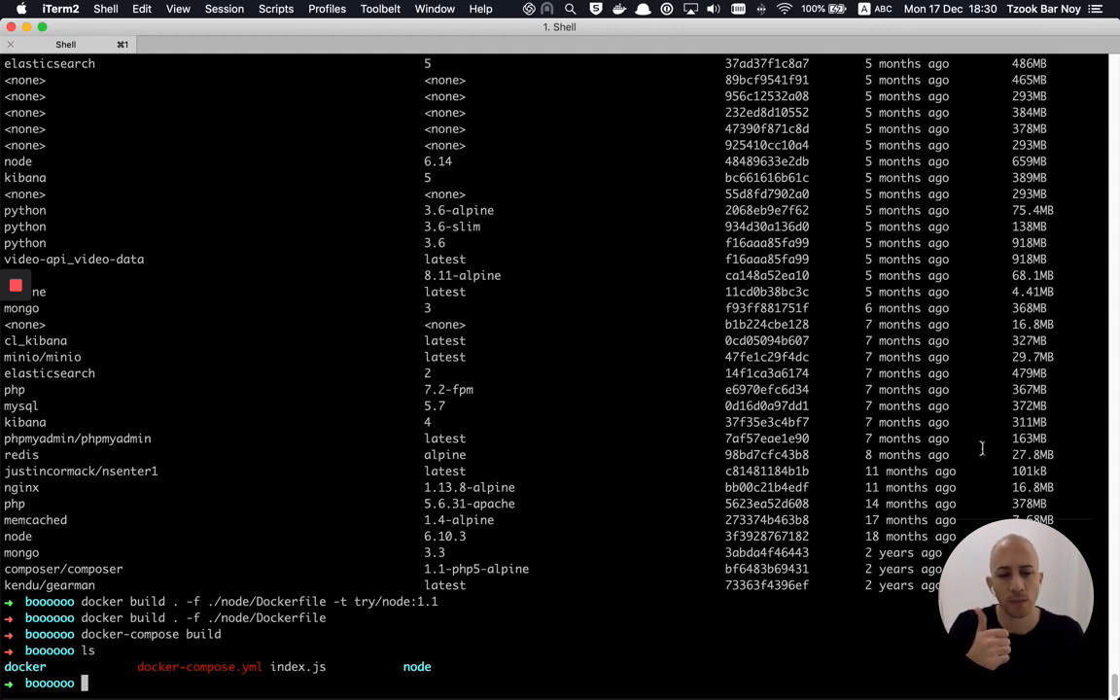